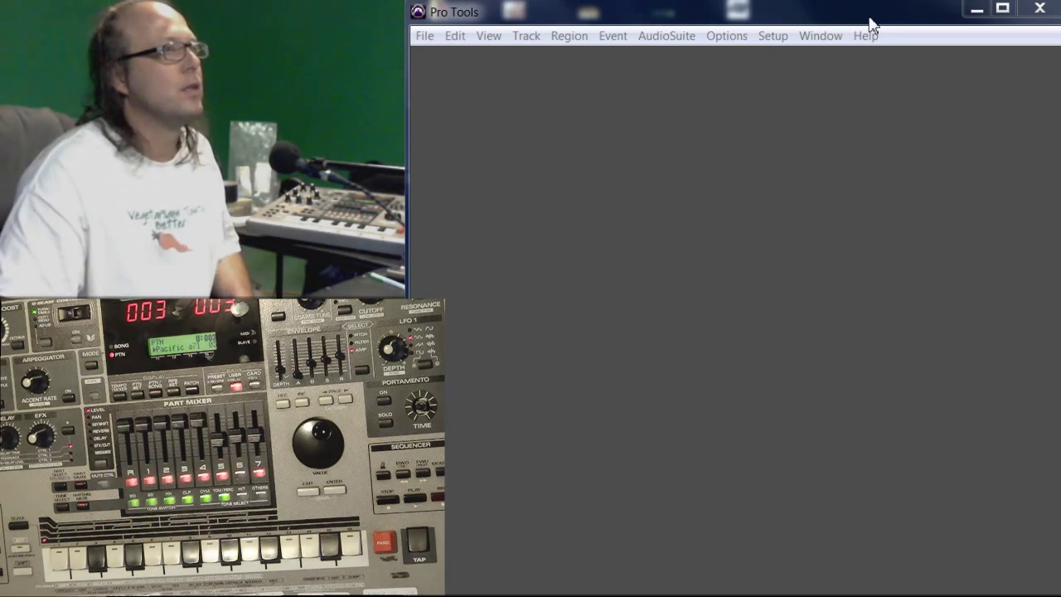
Create a new blank session and save it under the name 'midi'.
left_click(424, 35)
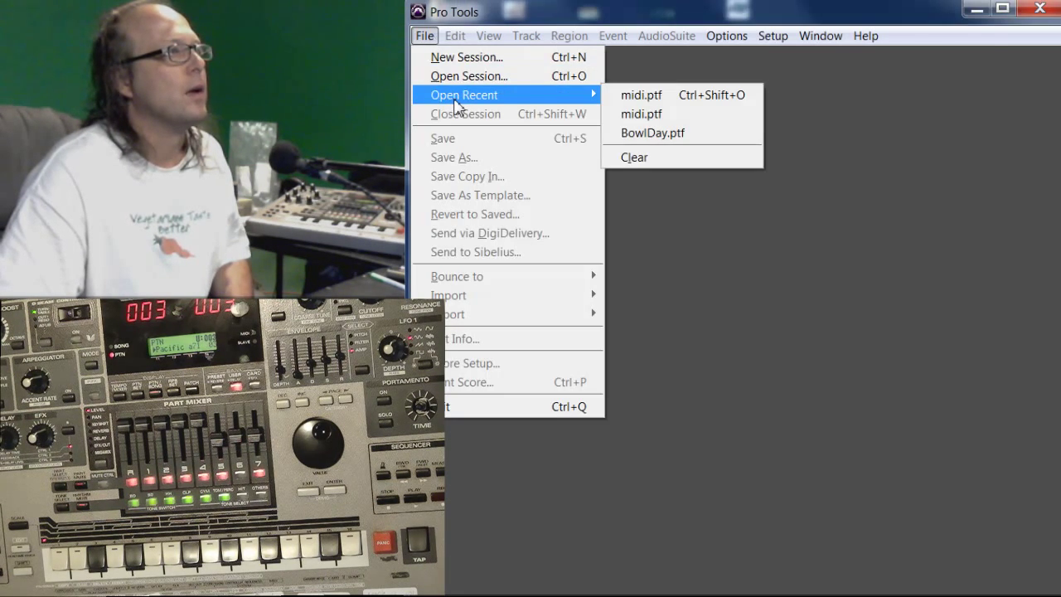
left_click(467, 57)
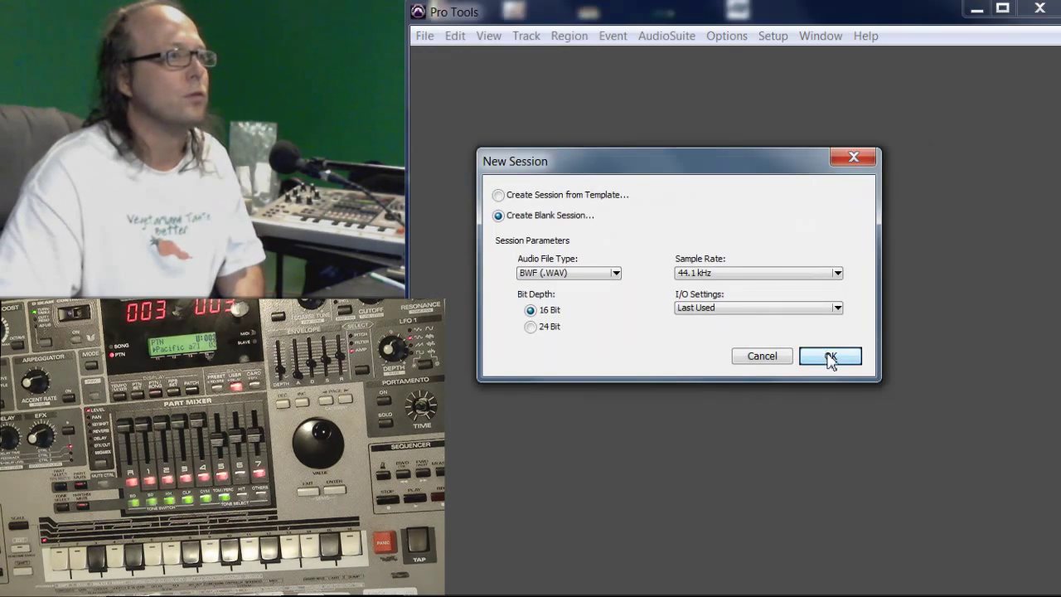
left_click(828, 354)
type("midi")
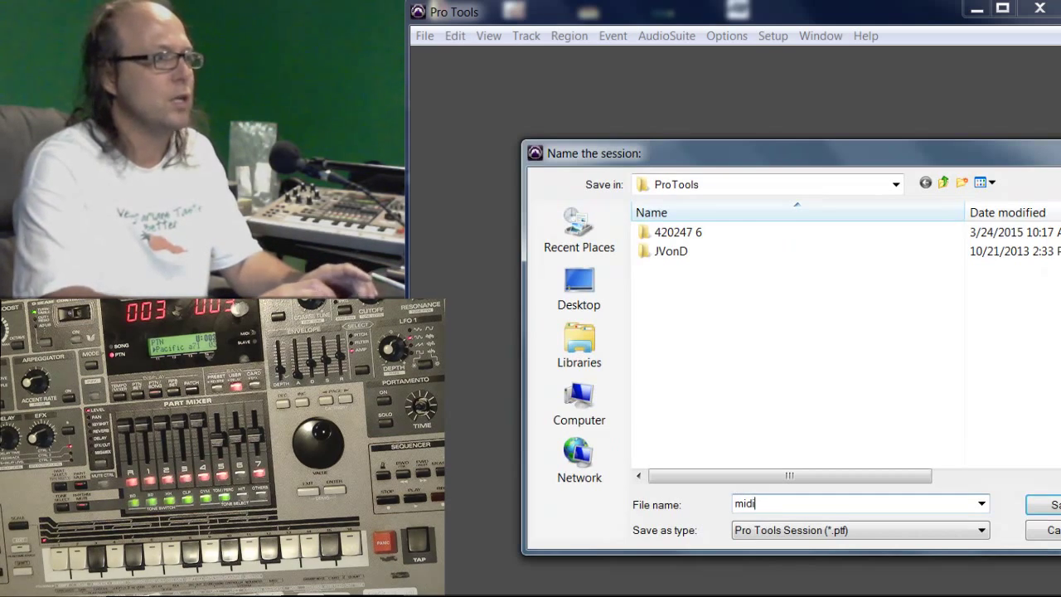
left_click(1047, 504)
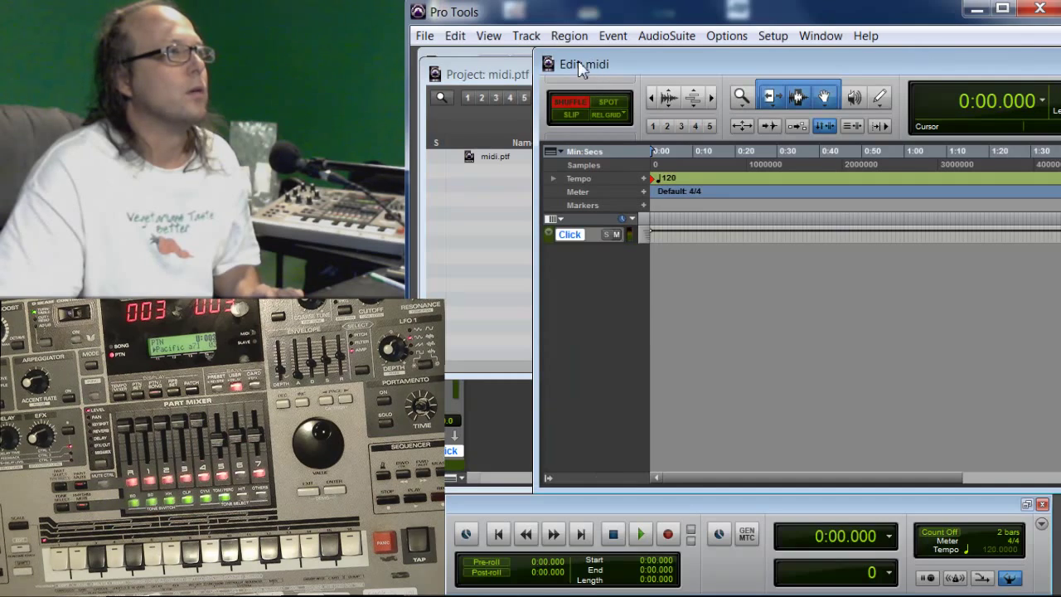
Add one new track of type MIDI Track, creating MIDI 1.
left_click_drag(583, 63, 739, 63)
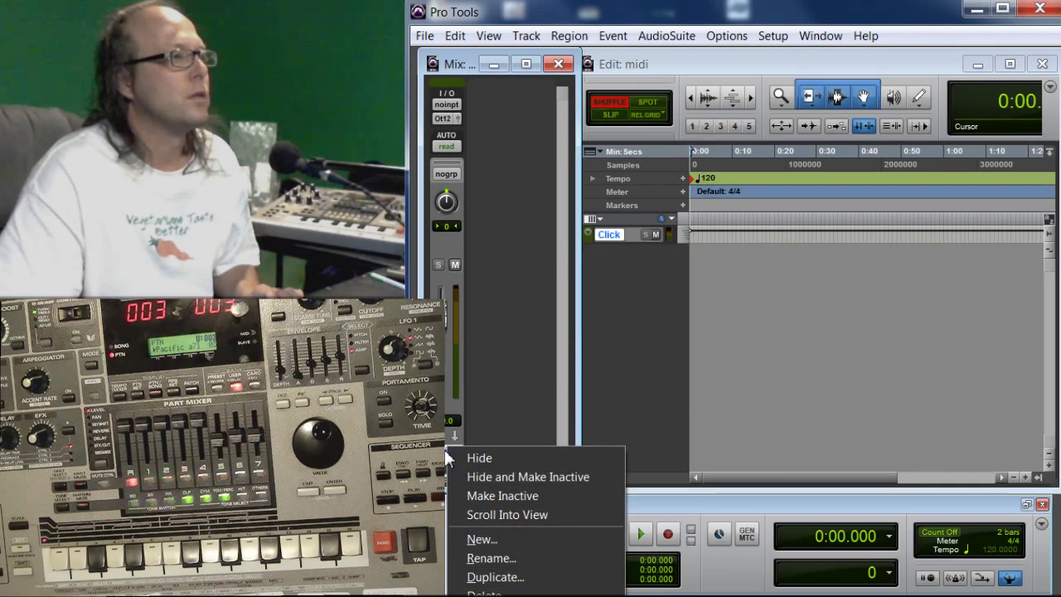
left_click(479, 457)
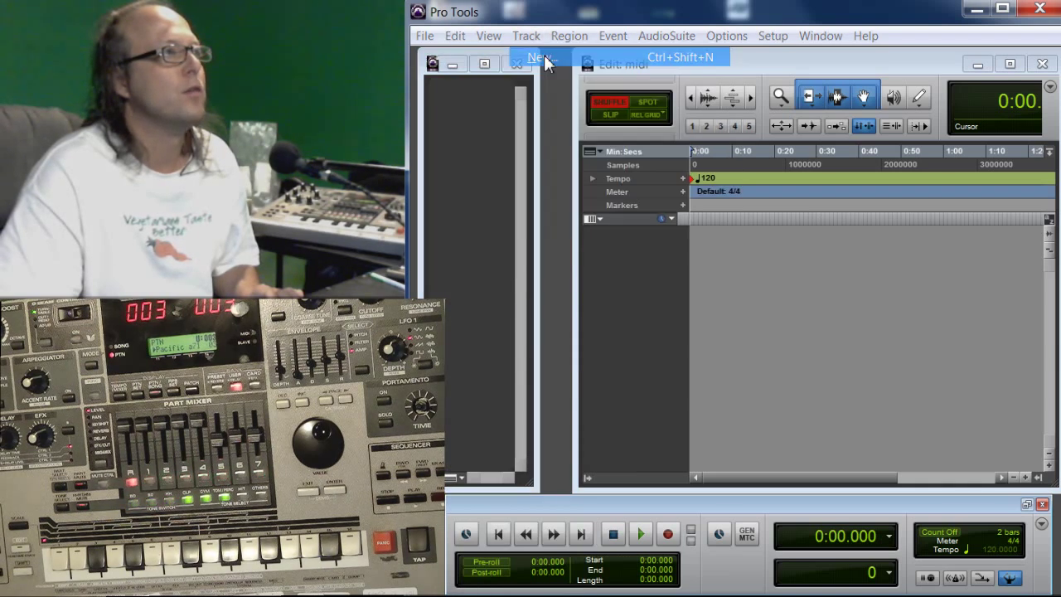
left_click(537, 56)
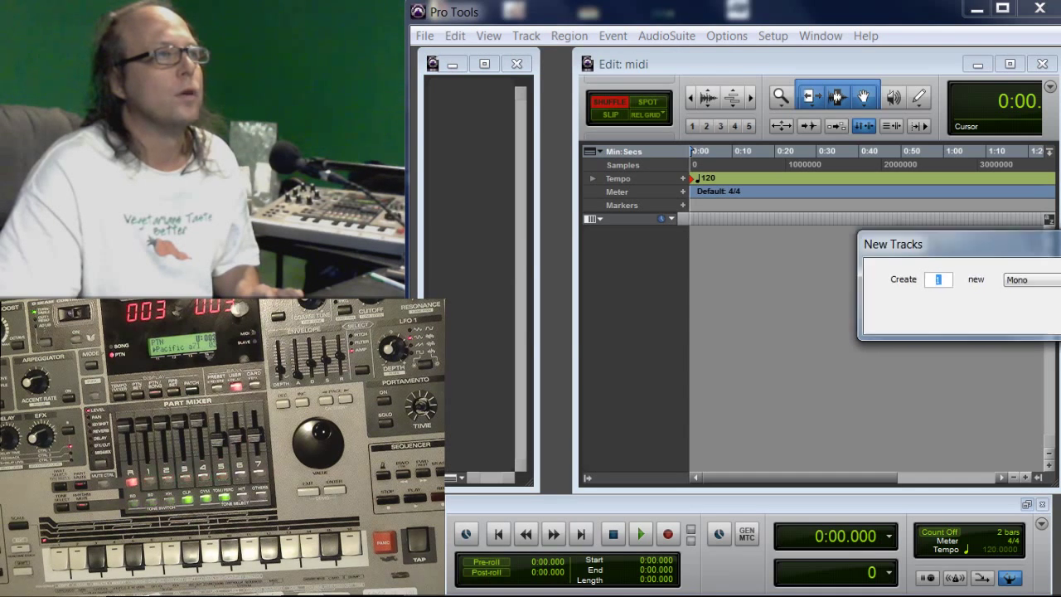
left_click(721, 278)
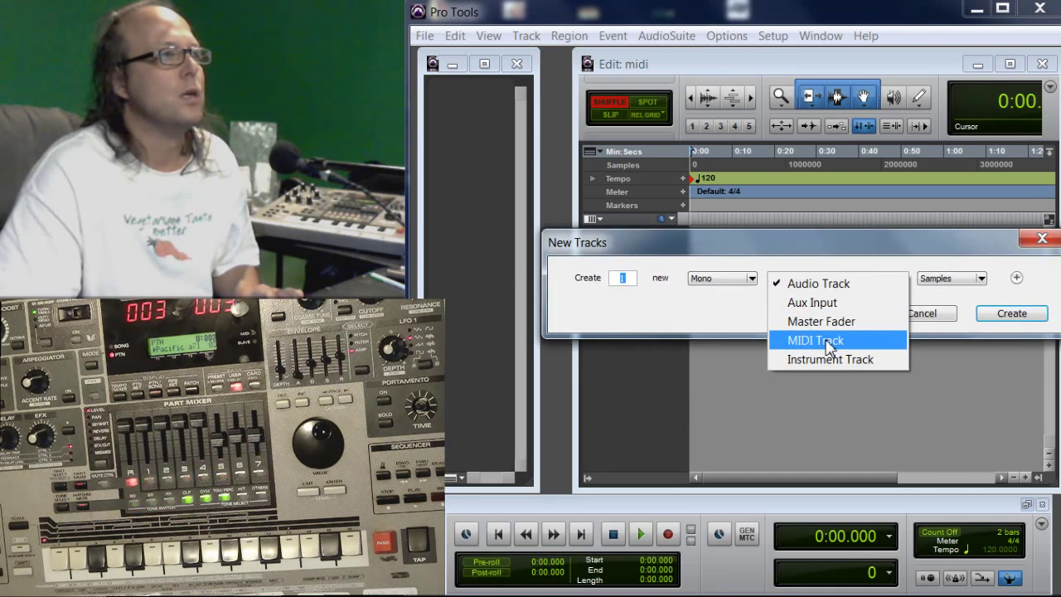
left_click(815, 340)
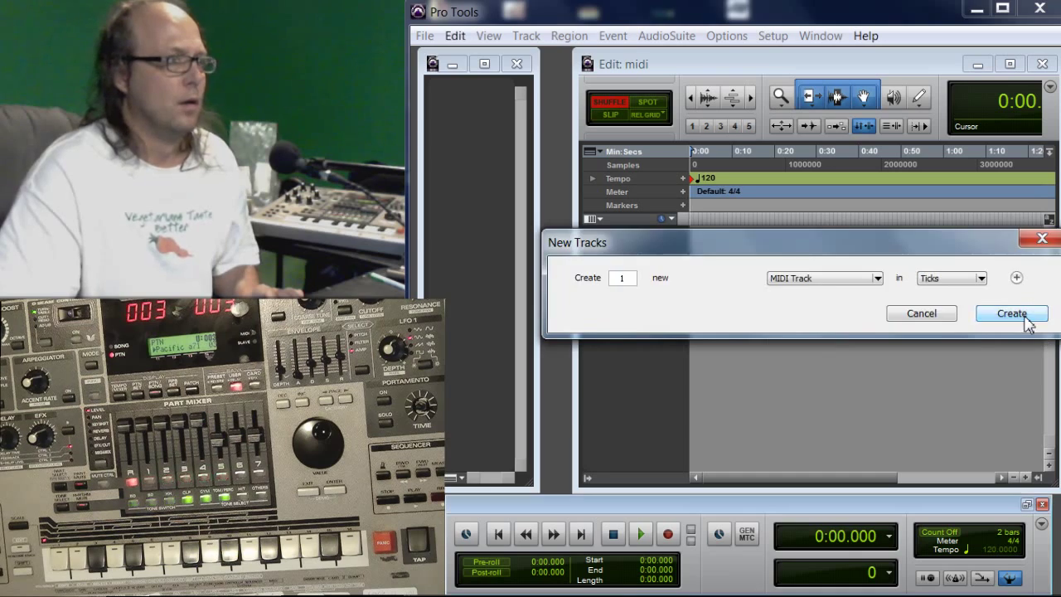
left_click(1011, 313)
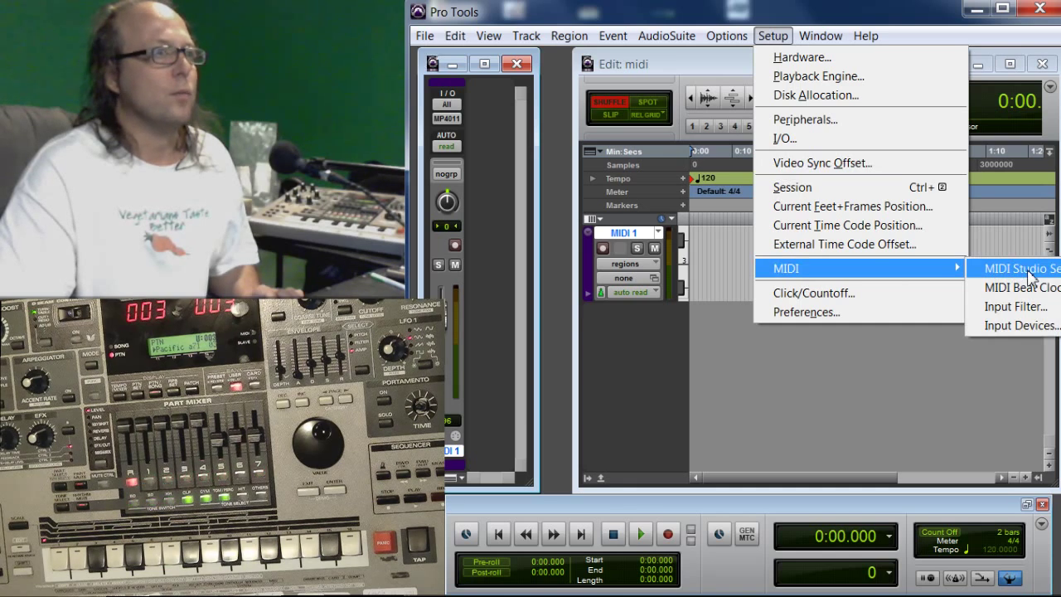
In MIDI Studio Setup, add a Roland MC-505 with 828mk3 Hybrid input and emulated 828mk3 Hybrid output.
left_click(1014, 269)
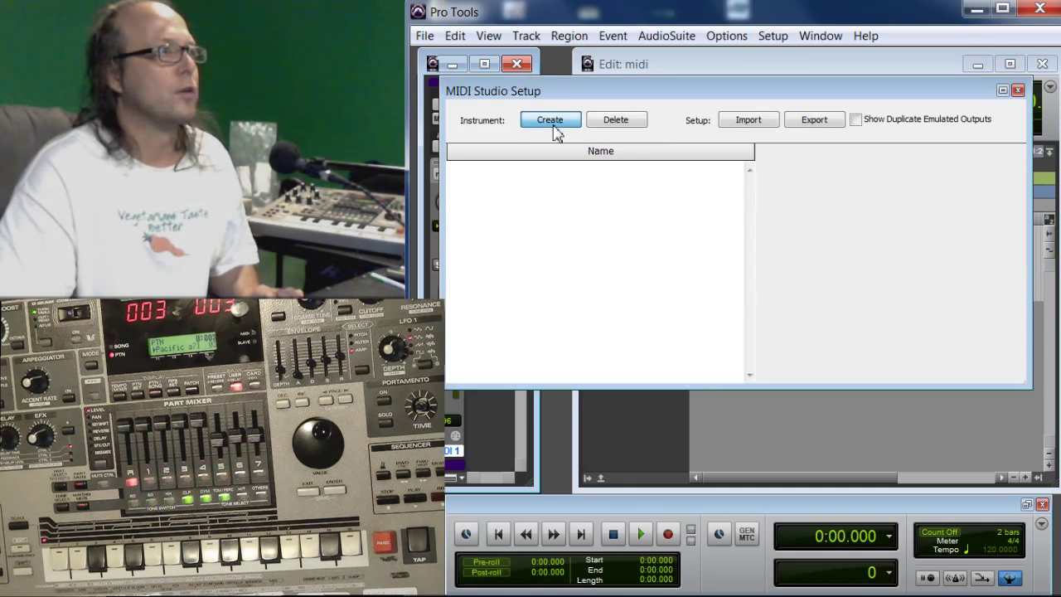
left_click(550, 119)
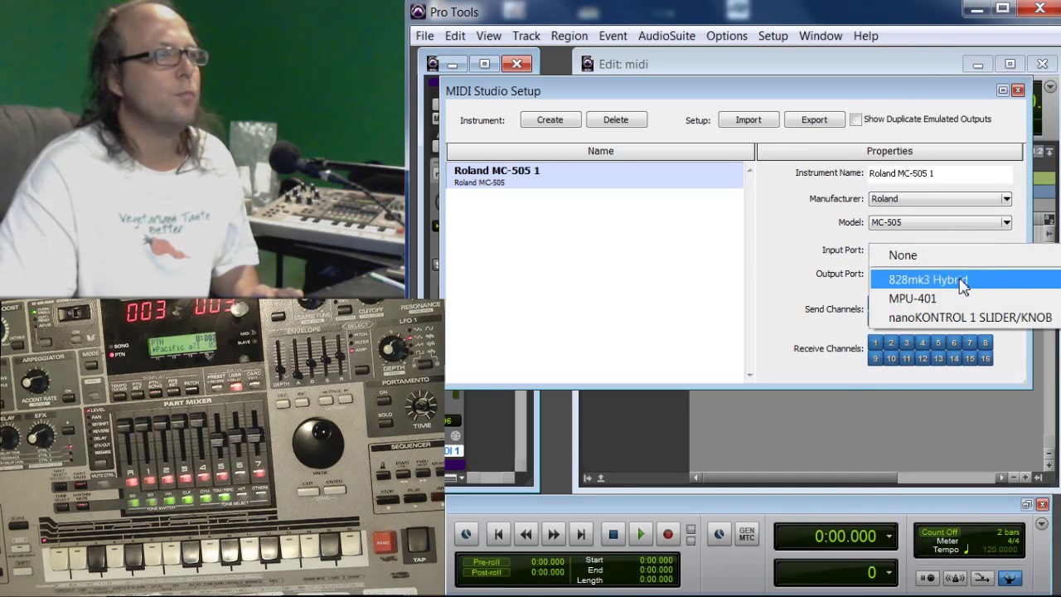
left_click(927, 278)
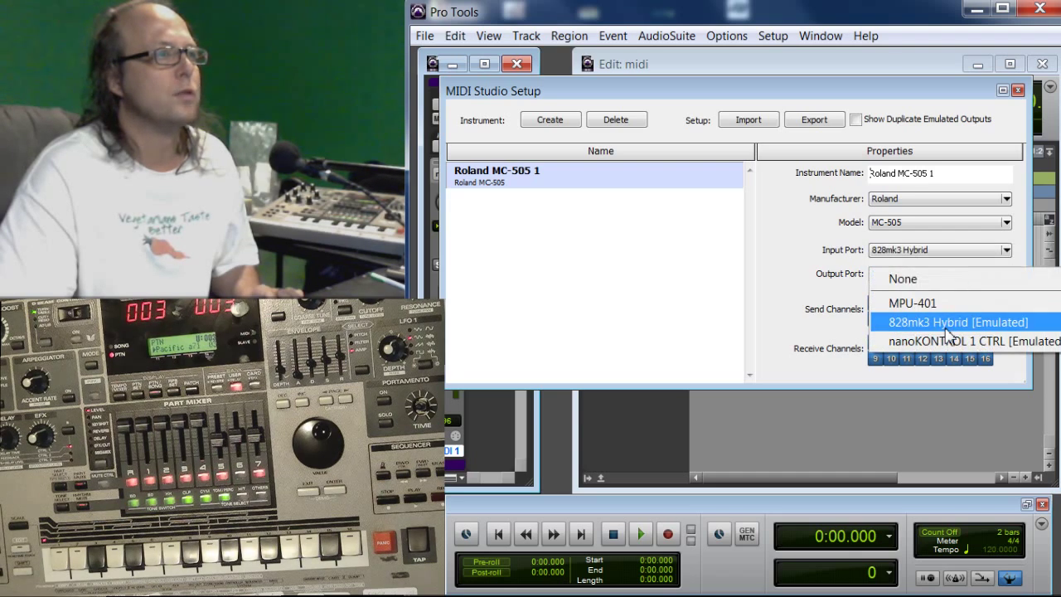
left_click(1041, 90)
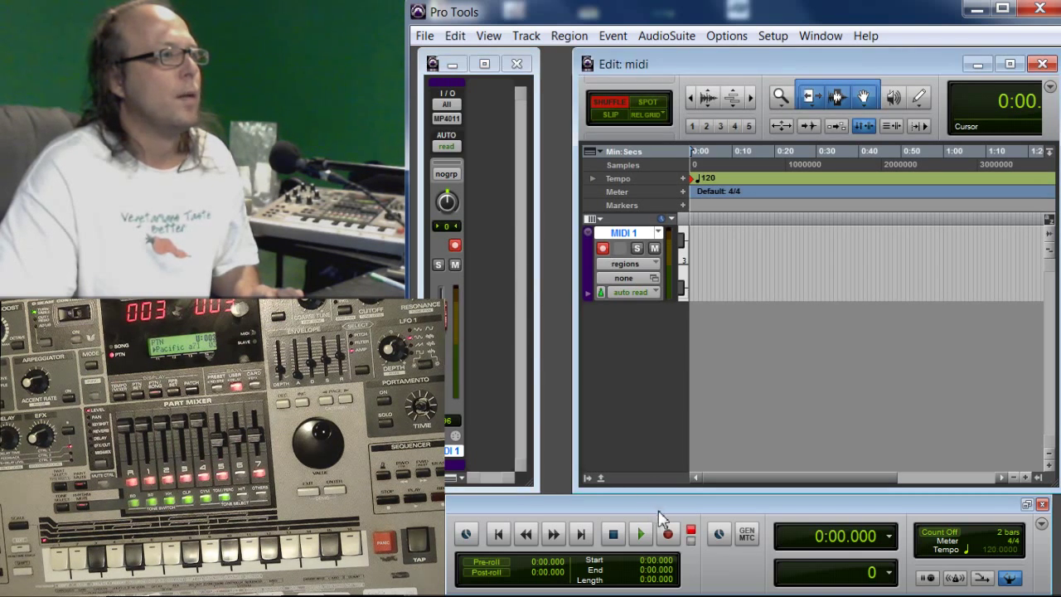
Arm MIDI 1 and record the incoming MC-505 bulk dump.
left_click(666, 534)
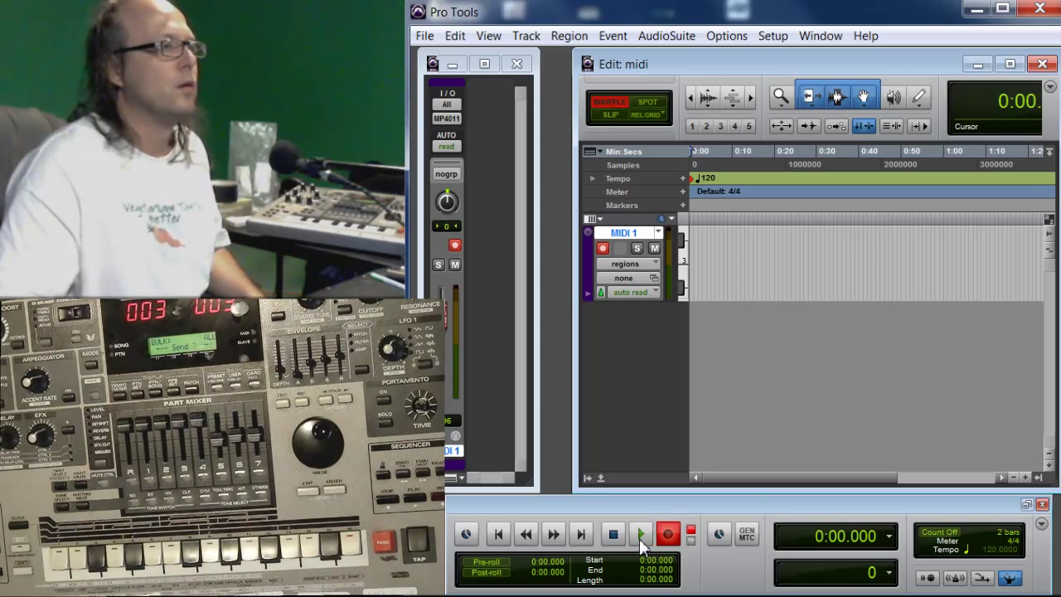
left_click(640, 534)
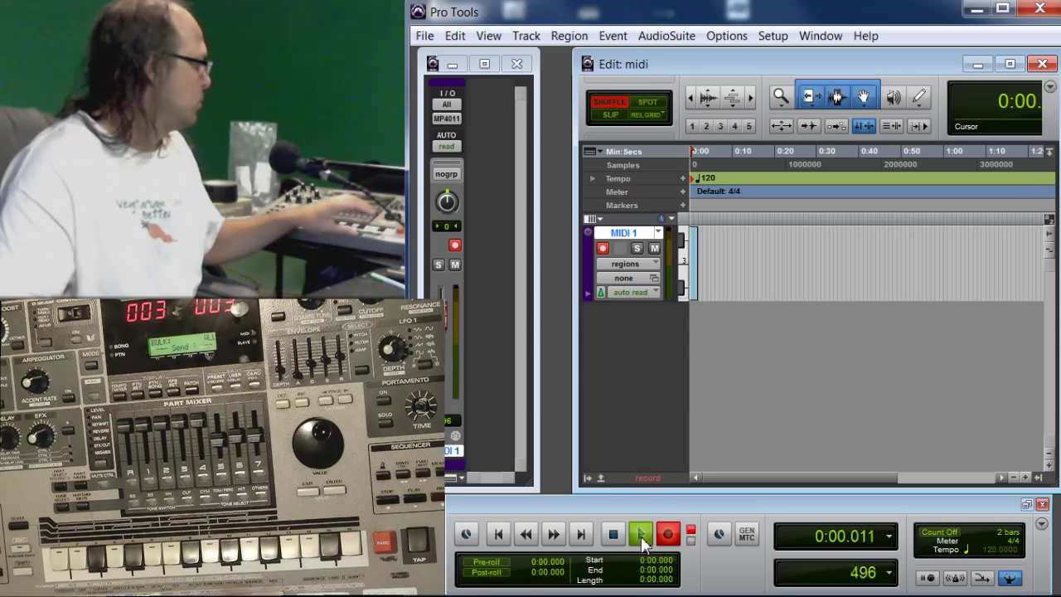
left_click(642, 533)
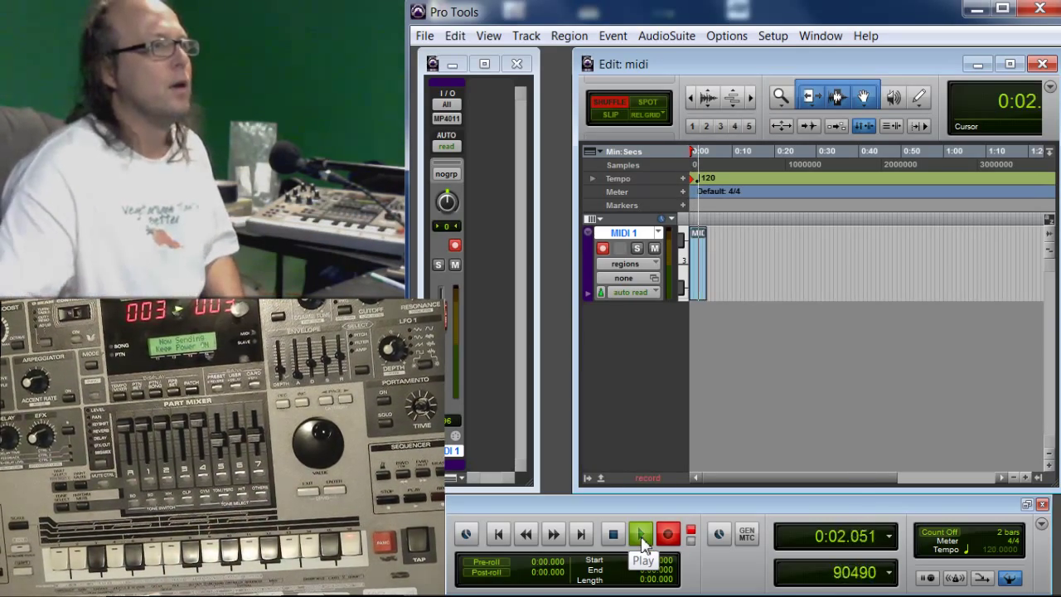
left_click(640, 534)
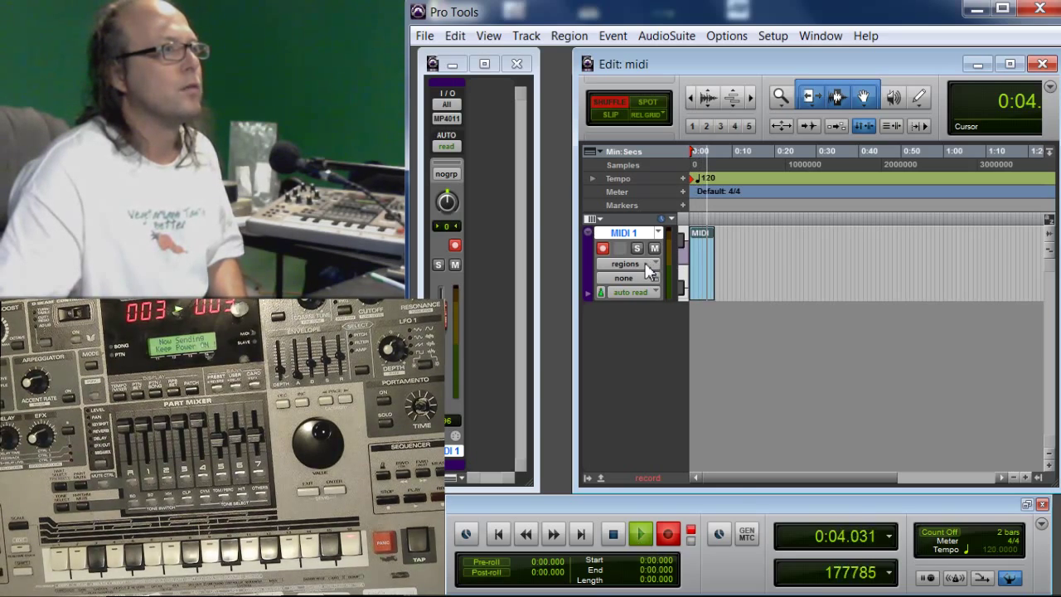
Set the MIDI 1 track view to show its SysEx data.
left_click(630, 263)
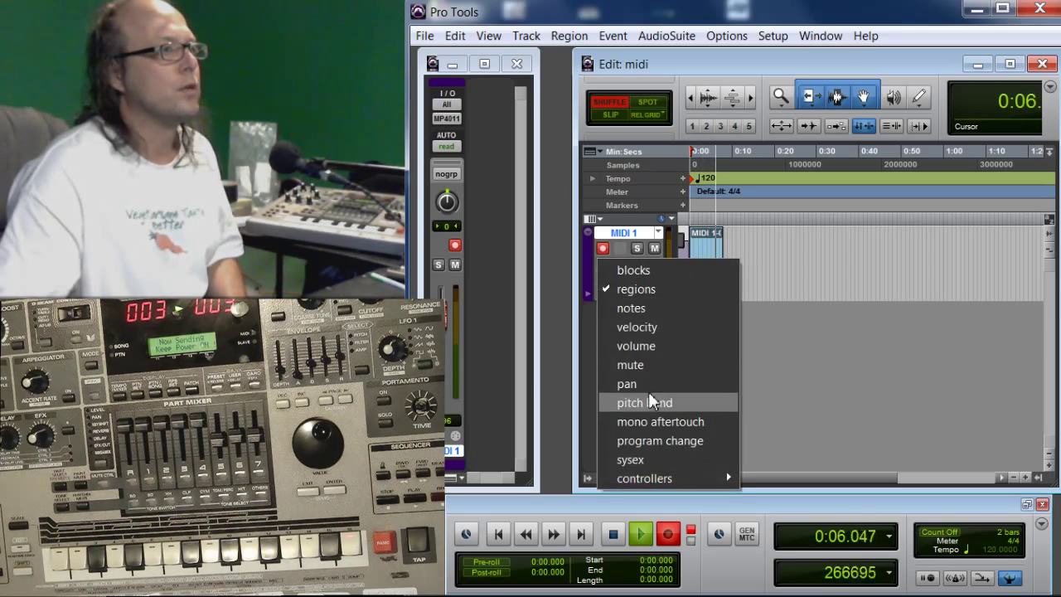
left_click(630, 459)
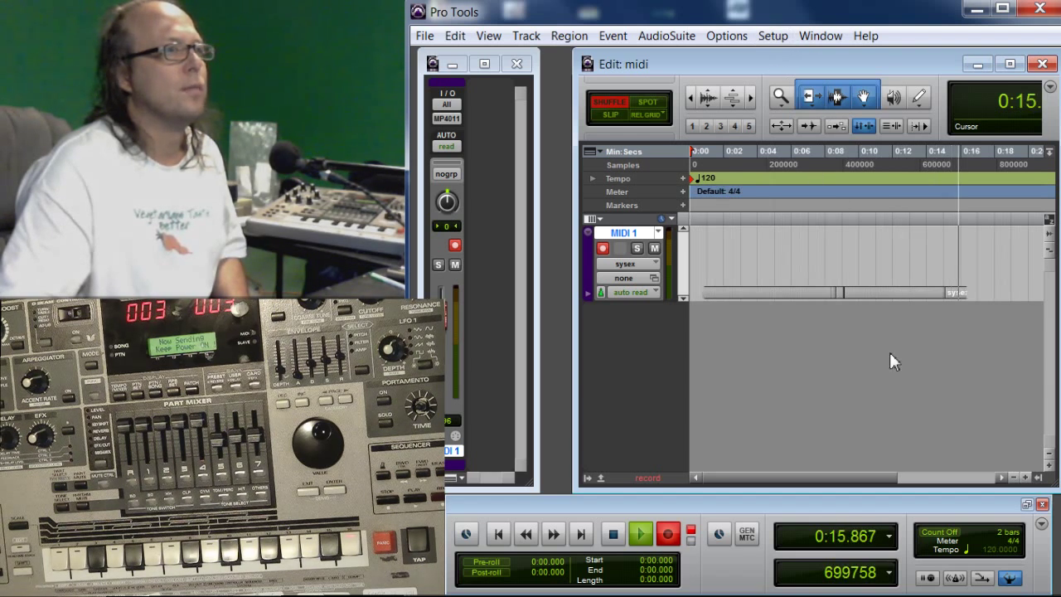
left_click(639, 533)
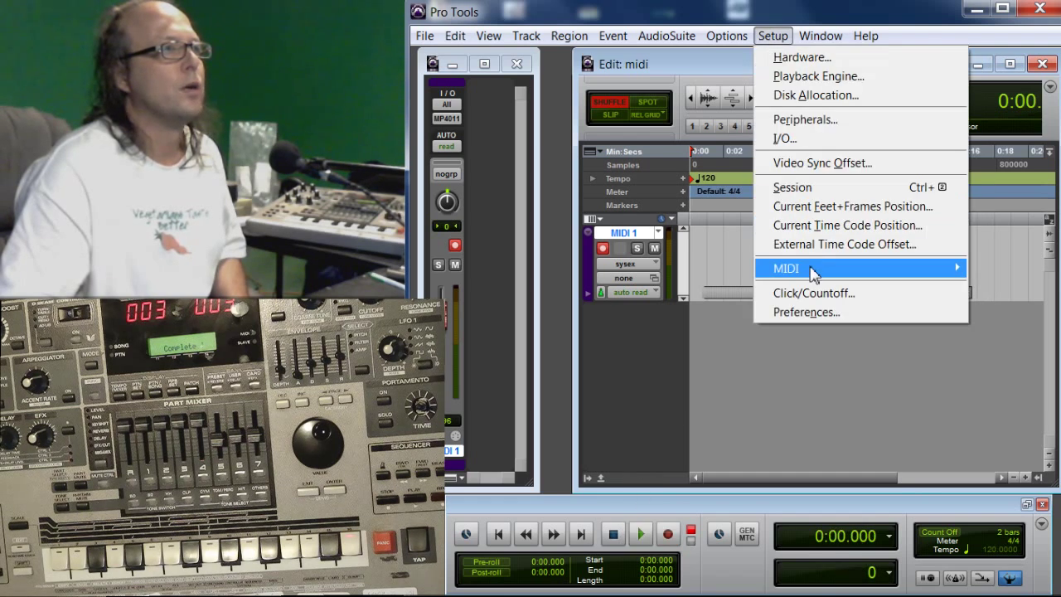
left_click(786, 269)
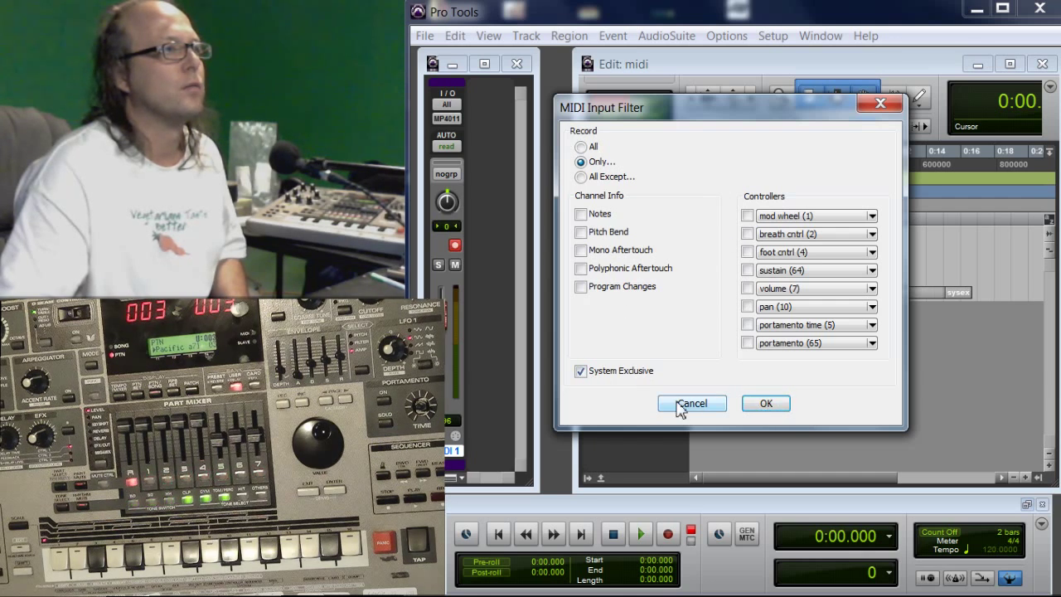
left_click(692, 403)
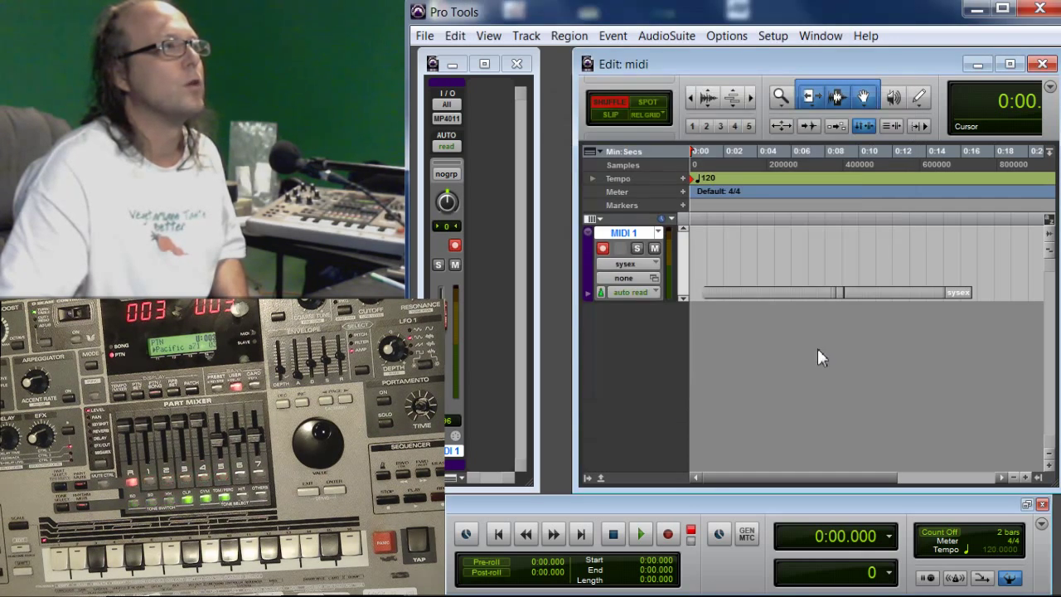
mouse_move(785, 401)
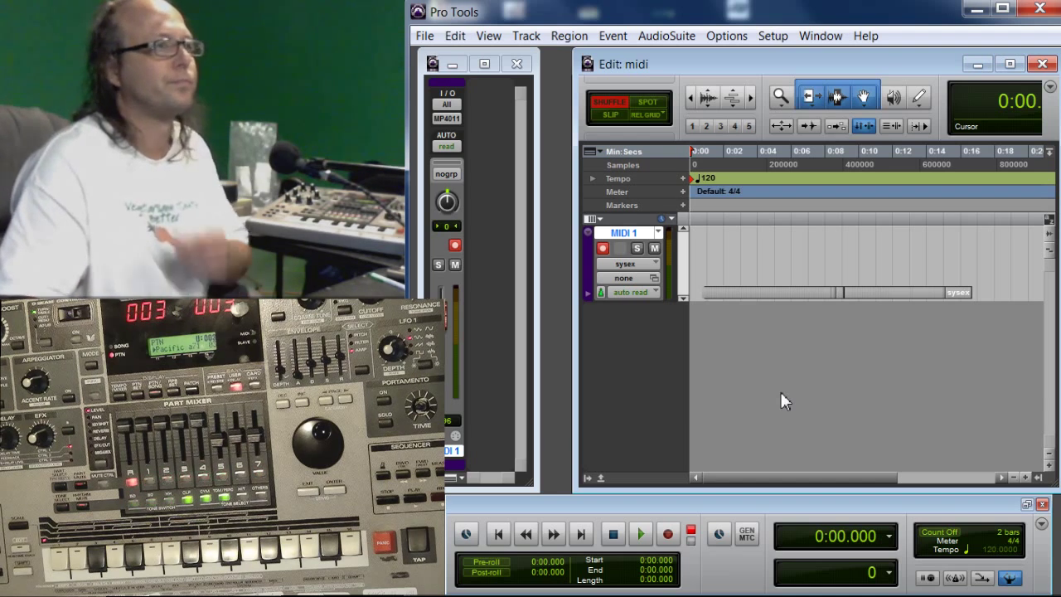
mouse_move(698, 259)
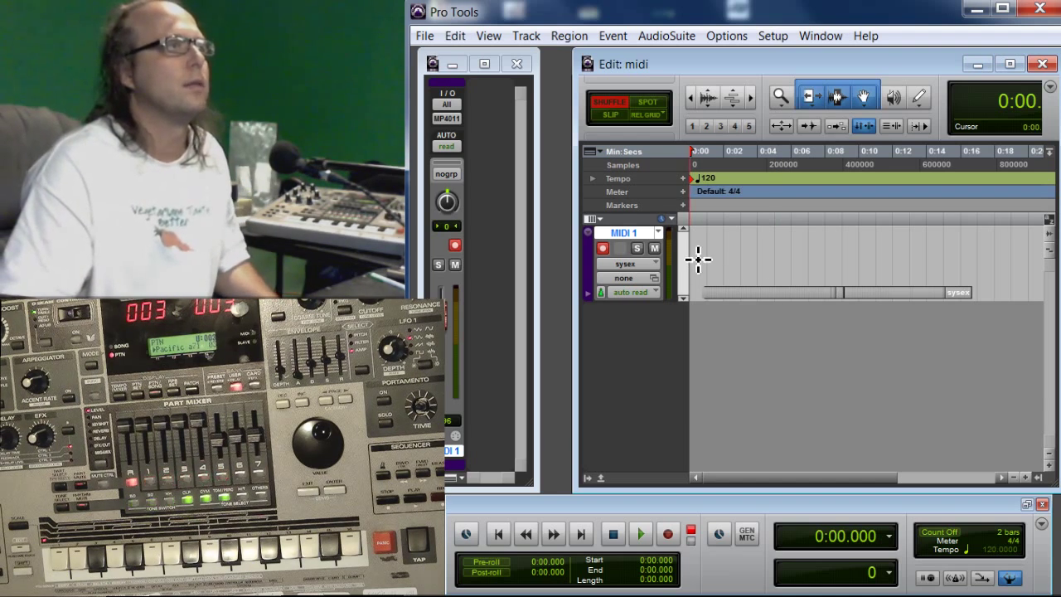
Export the session as a format 0 single-track MIDI file named 'paci'.
left_click(424, 36)
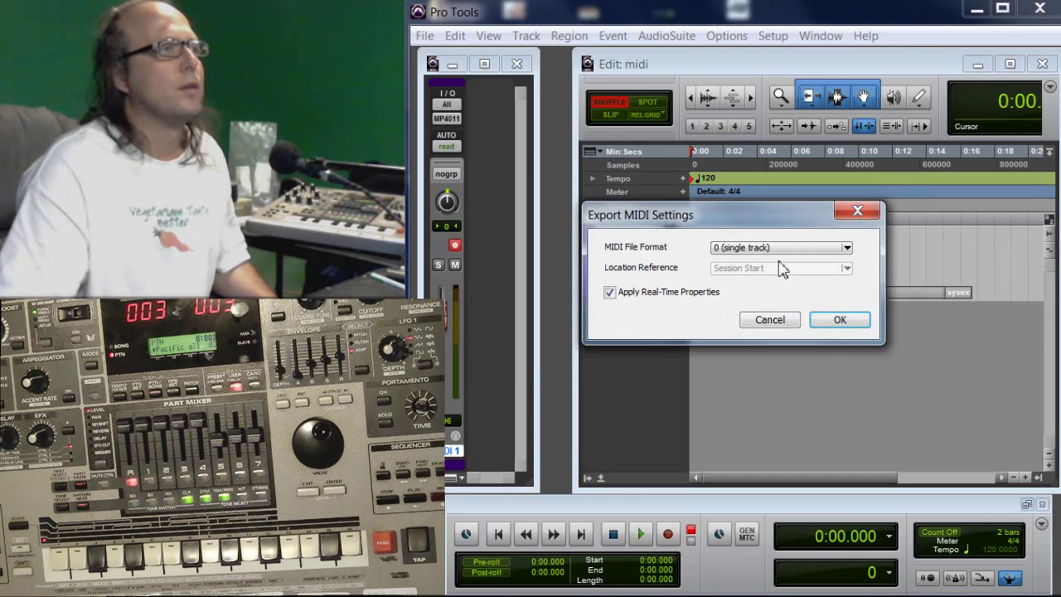
left_click(839, 318)
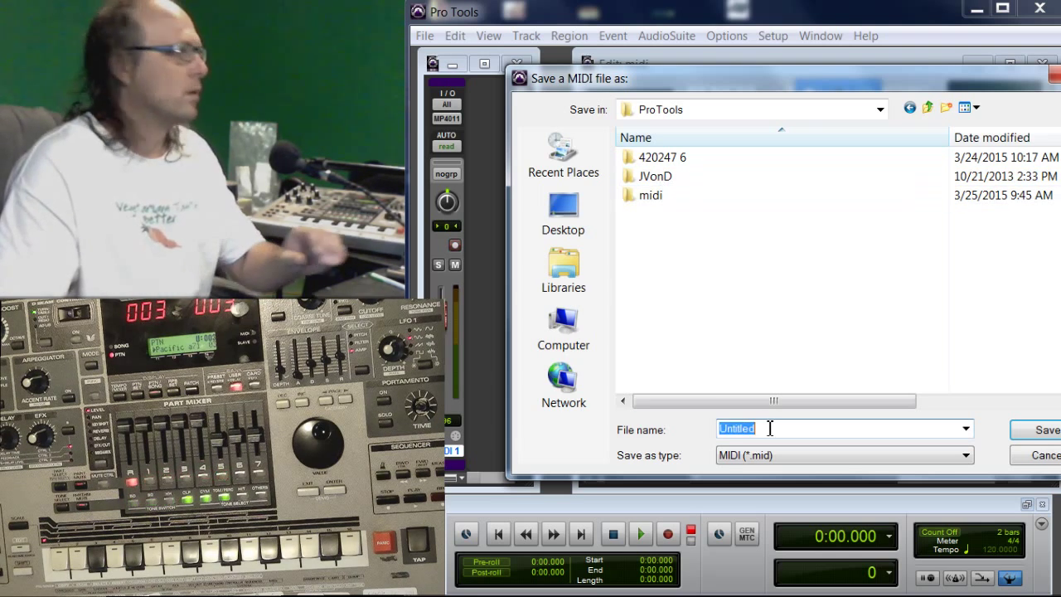
type("paci")
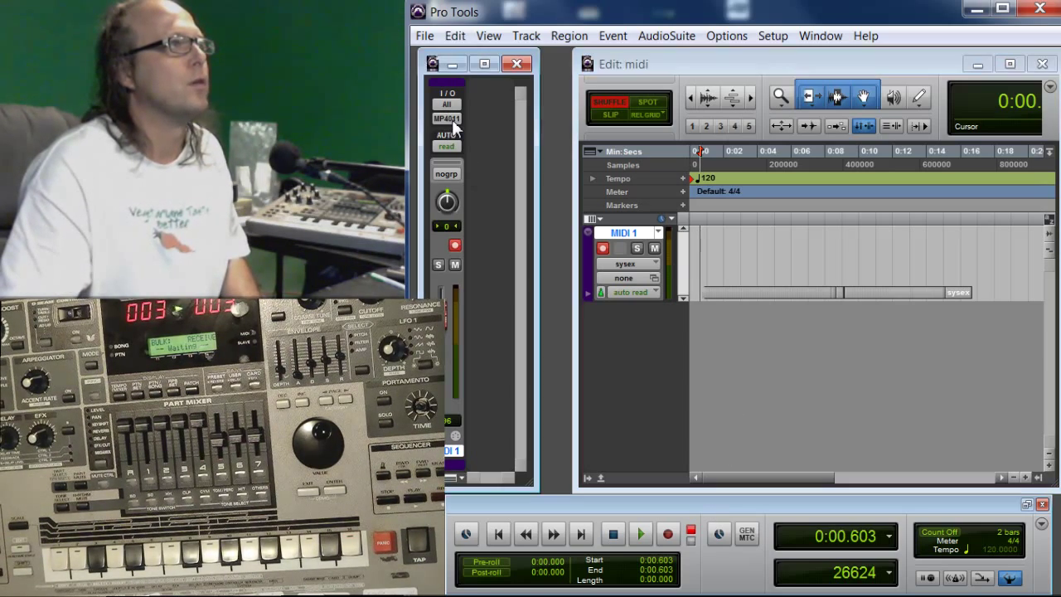
Set MIDI 1's output to Roland MC-505 1, channel 1.
left_click(448, 132)
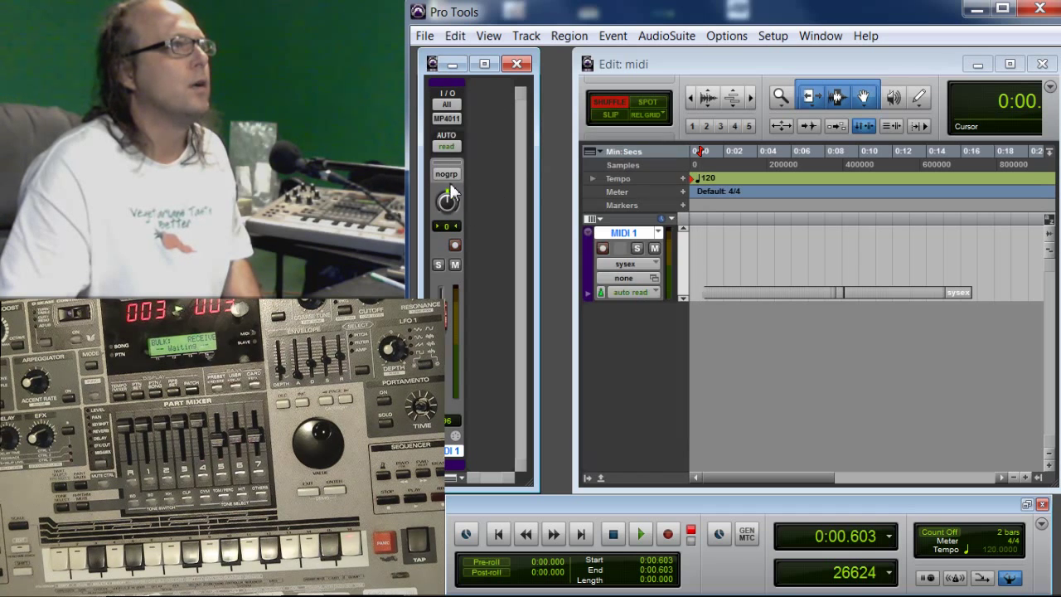
mouse_move(451, 122)
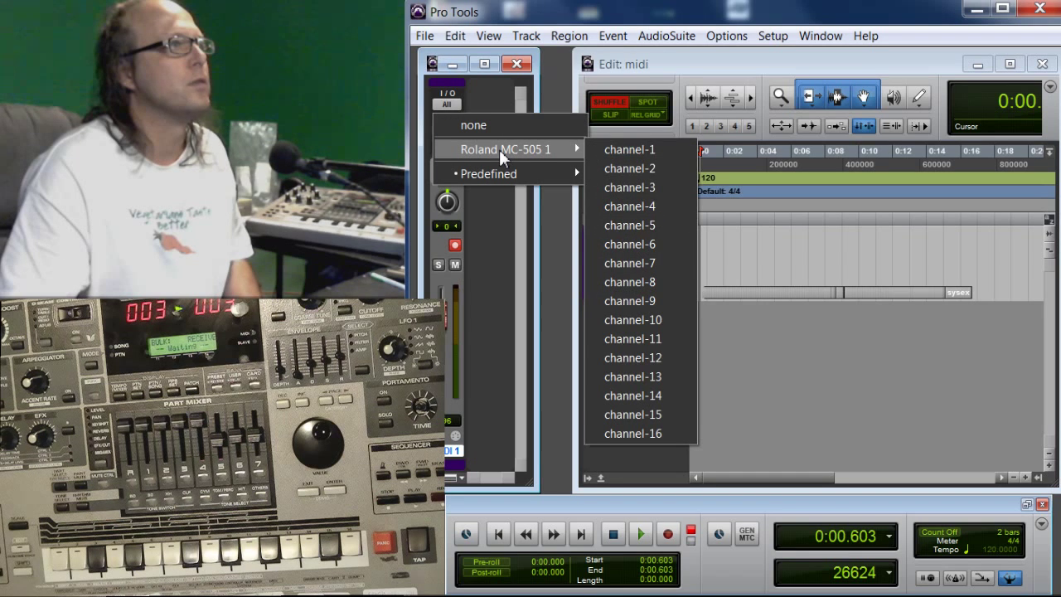
mouse_move(630, 149)
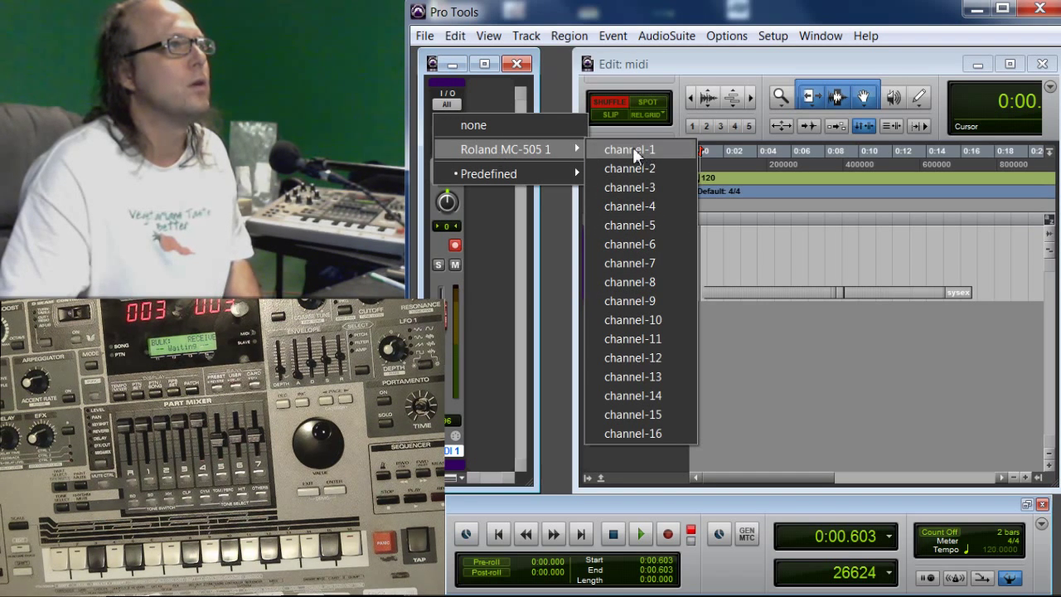
left_click(630, 149)
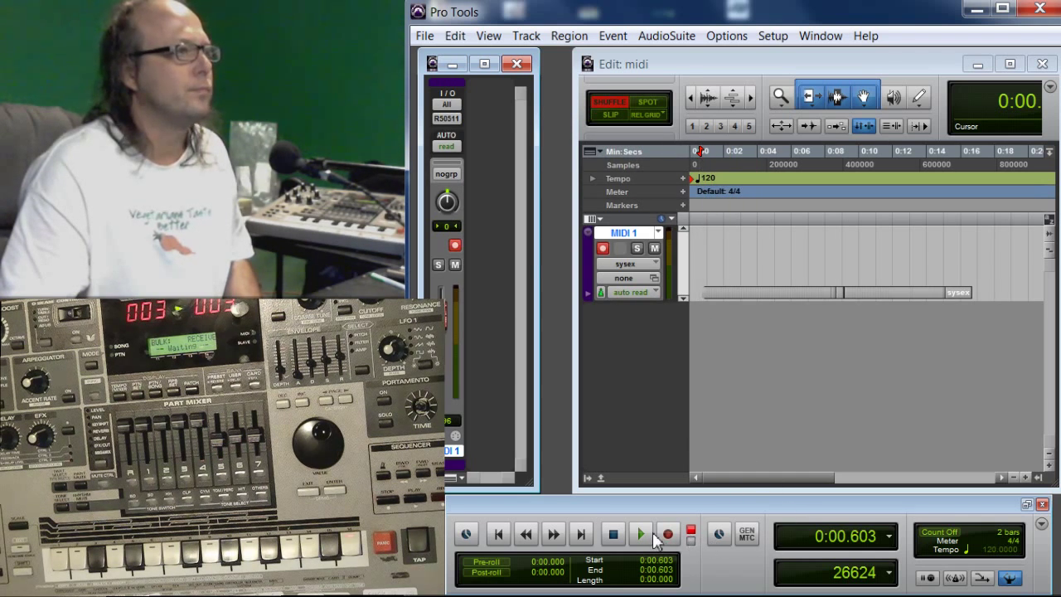
Play the SysEx track so the bulk dump is sent to the MC-505, then stop at the start.
left_click(640, 534)
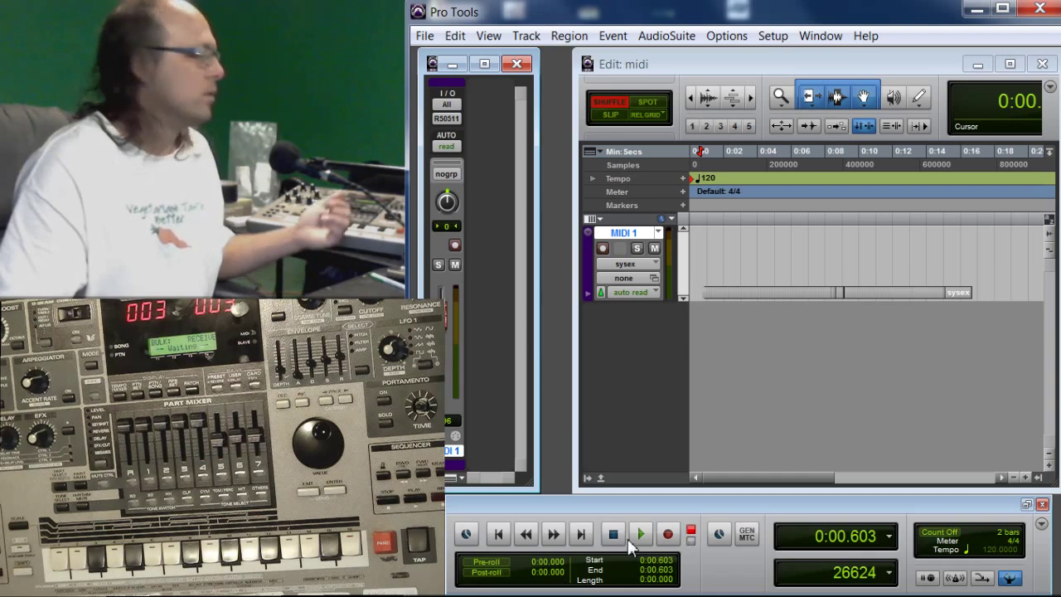
left_click(640, 534)
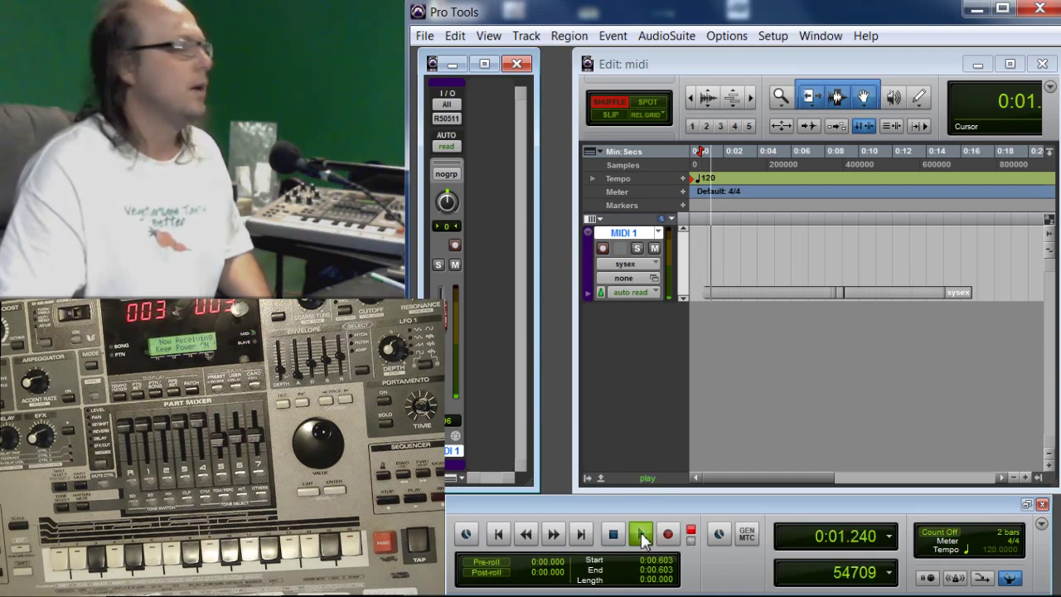
left_click(641, 533)
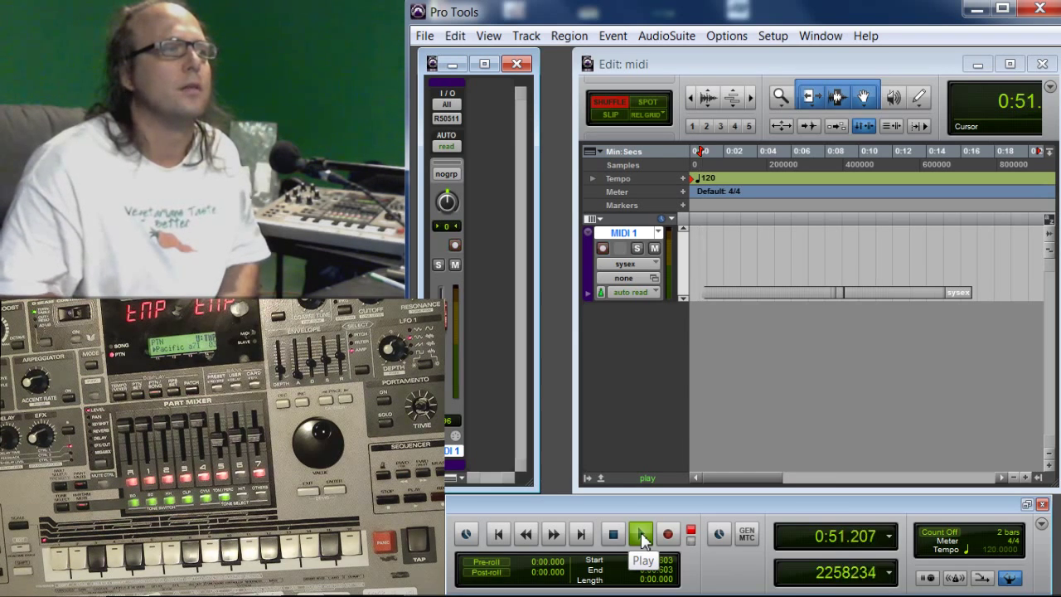
left_click(640, 534)
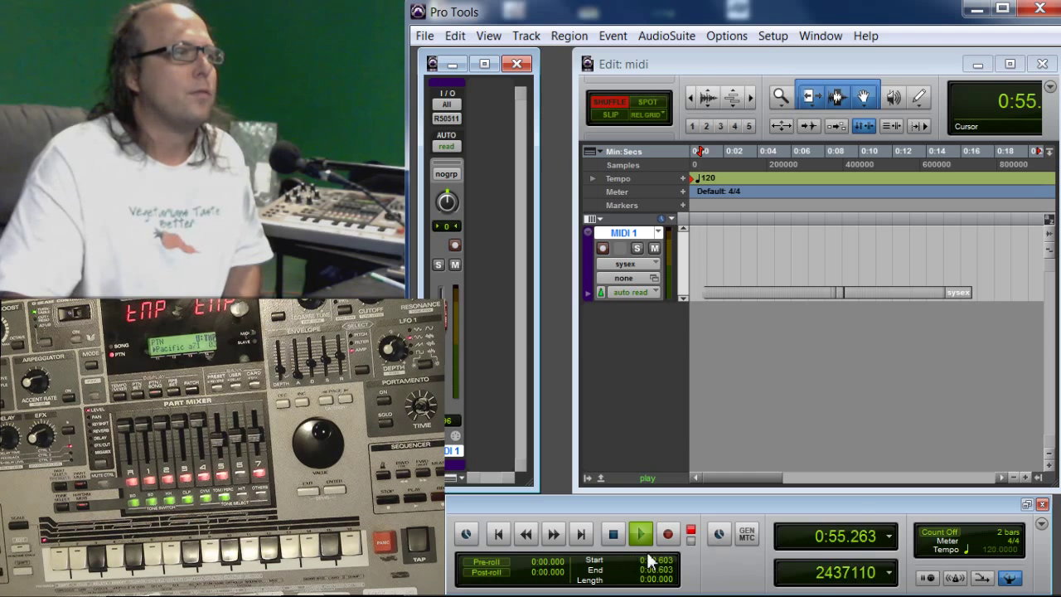
left_click(639, 534)
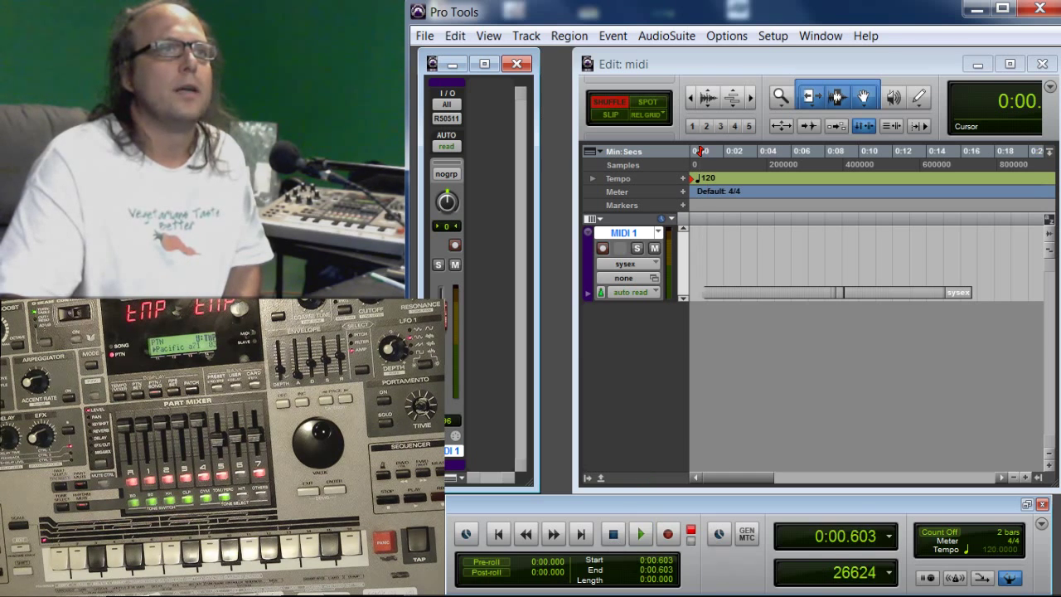